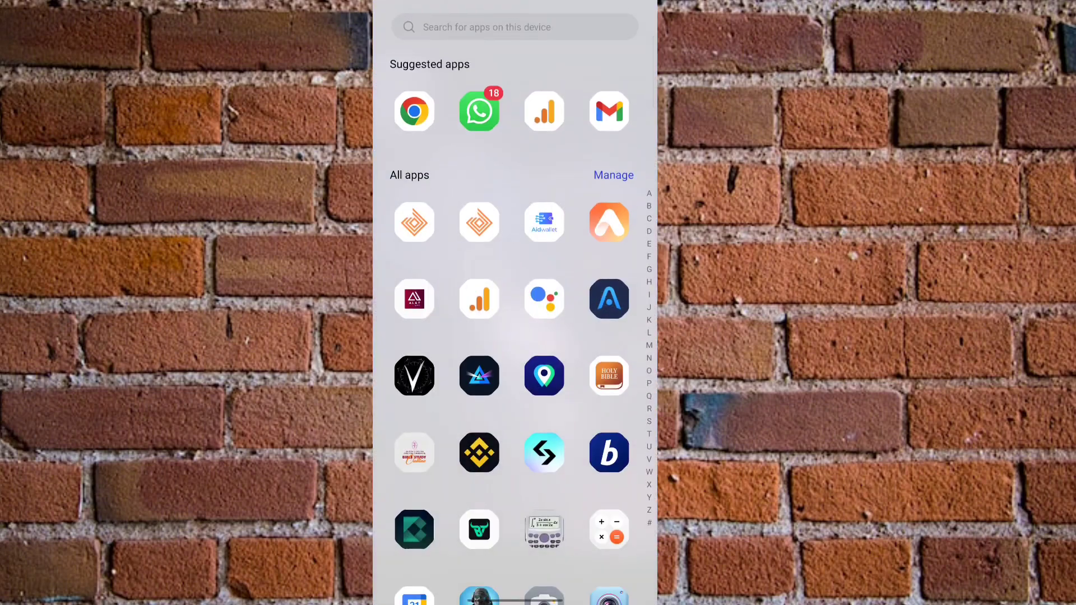
Launch the Play Store from the app drawer search and land on its Games home page
{"action": "left_click", "coordinate": [513, 27]}
{"action": "type", "text": "Pla"}
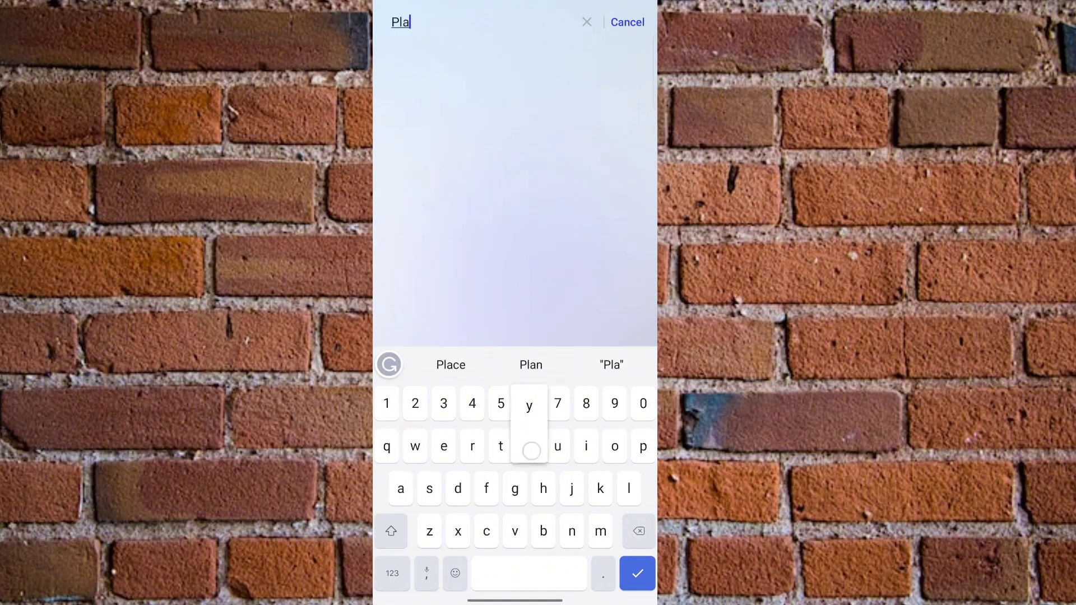
{"action": "left_click", "coordinate": [625, 21]}
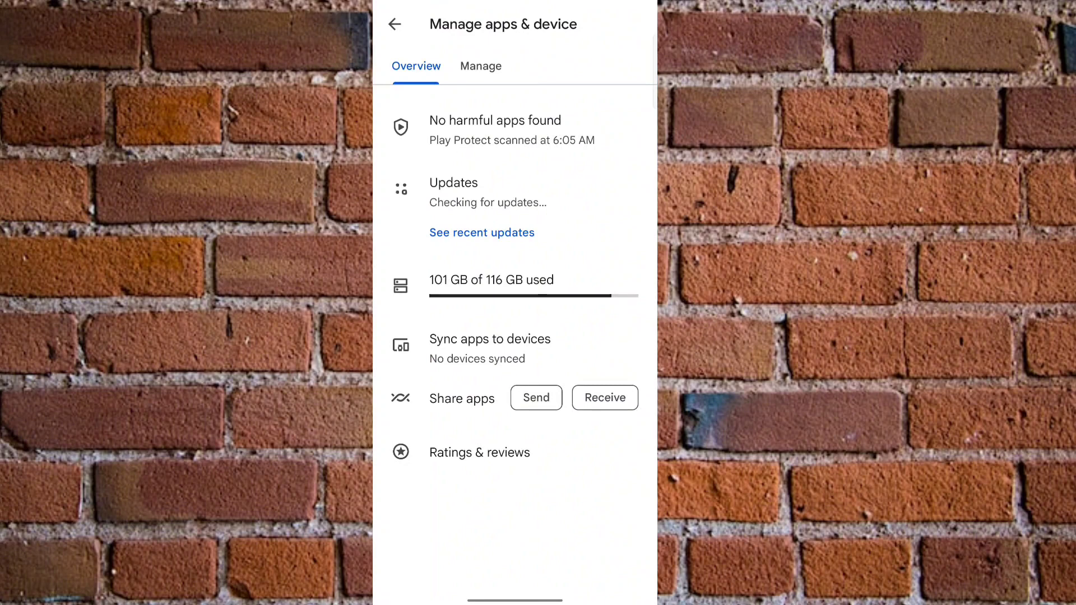
{"action": "left_click", "coordinate": [395, 23]}
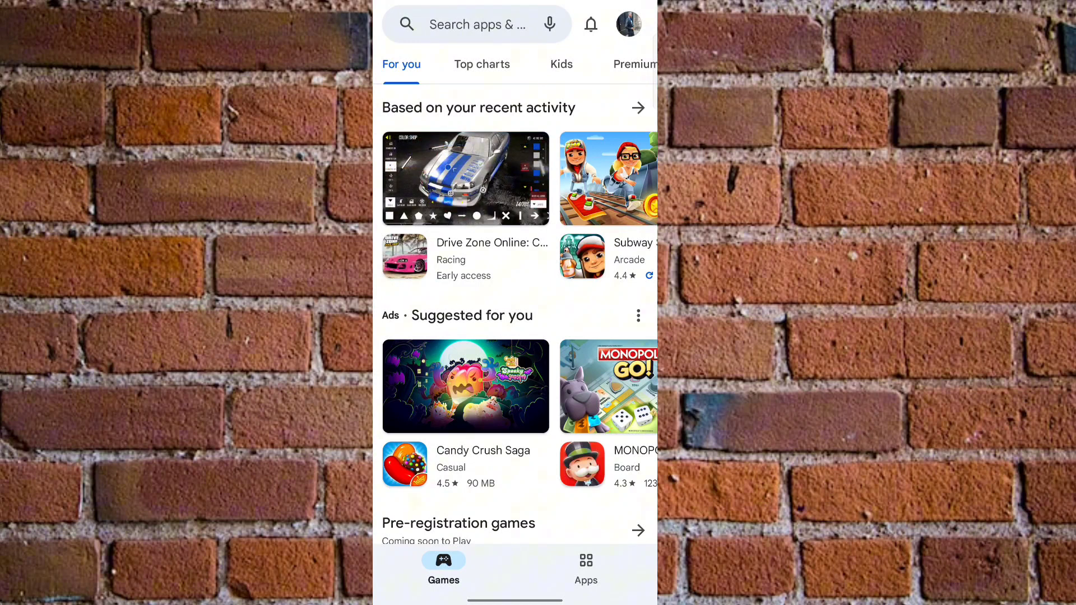
Search the store for 'whatsapp', showing WhatsApp Messenger in the results
{"action": "left_click", "coordinate": [473, 24]}
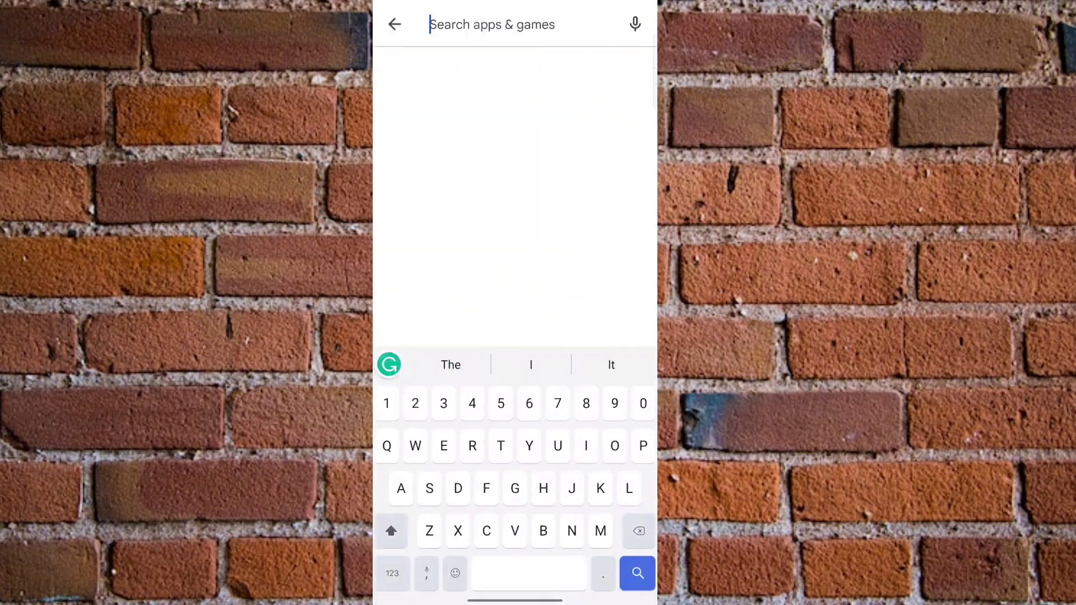
{"action": "type", "text": "Wha"}
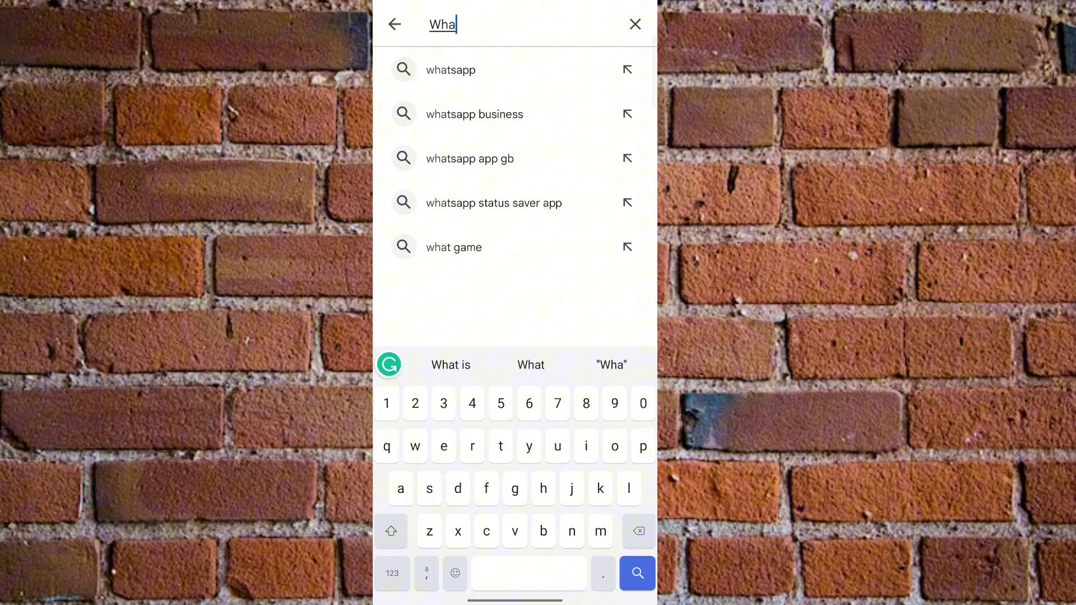
{"action": "left_click", "coordinate": [450, 69]}
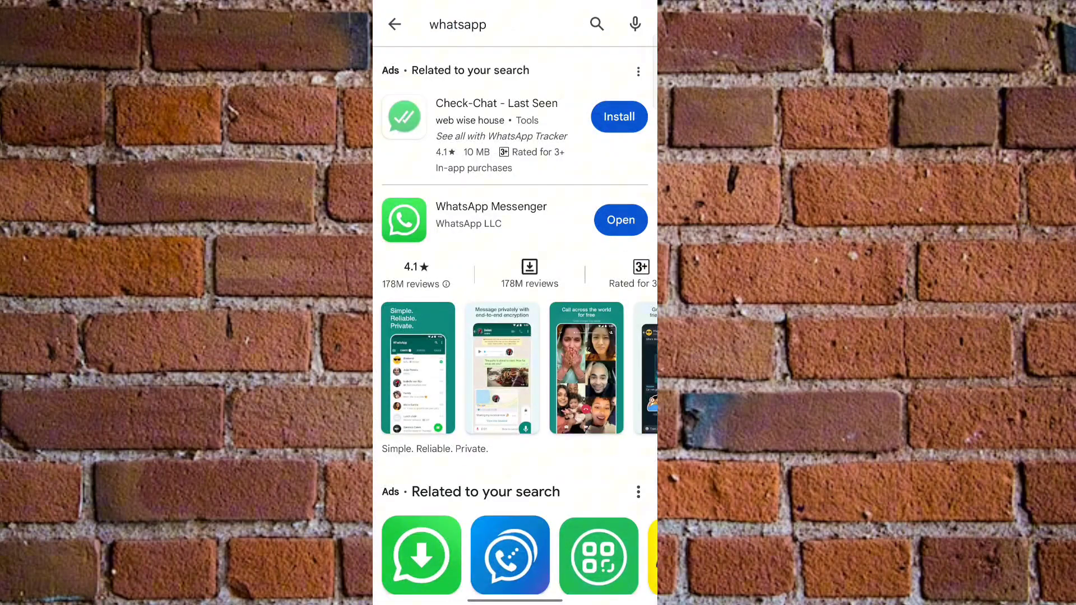
{"action": "left_click", "coordinate": [491, 206]}
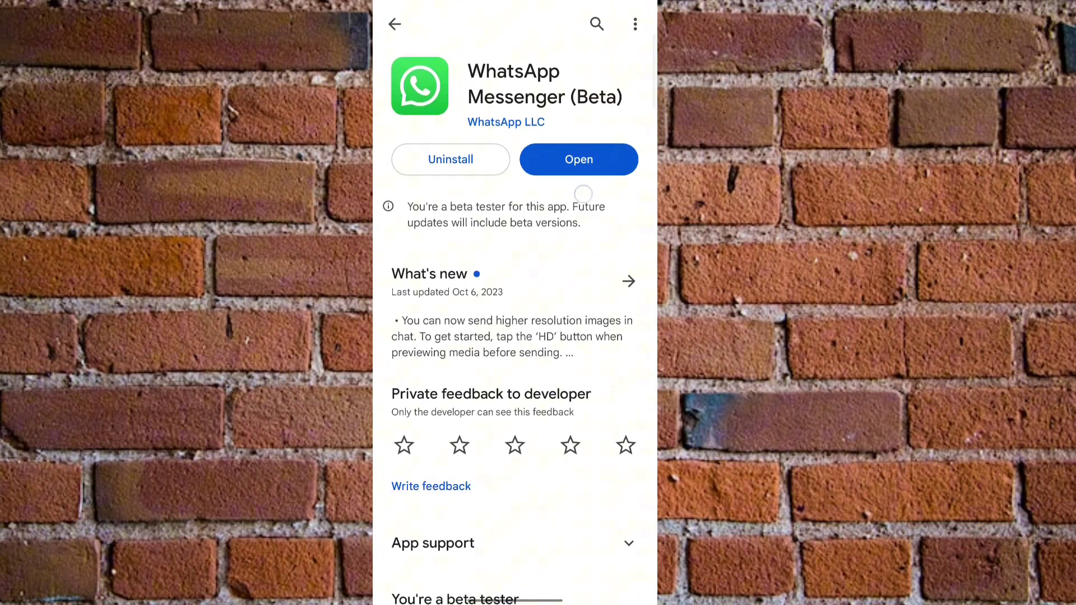
{"action": "scroll", "scroll_direction": "up", "scroll_amount": 3}
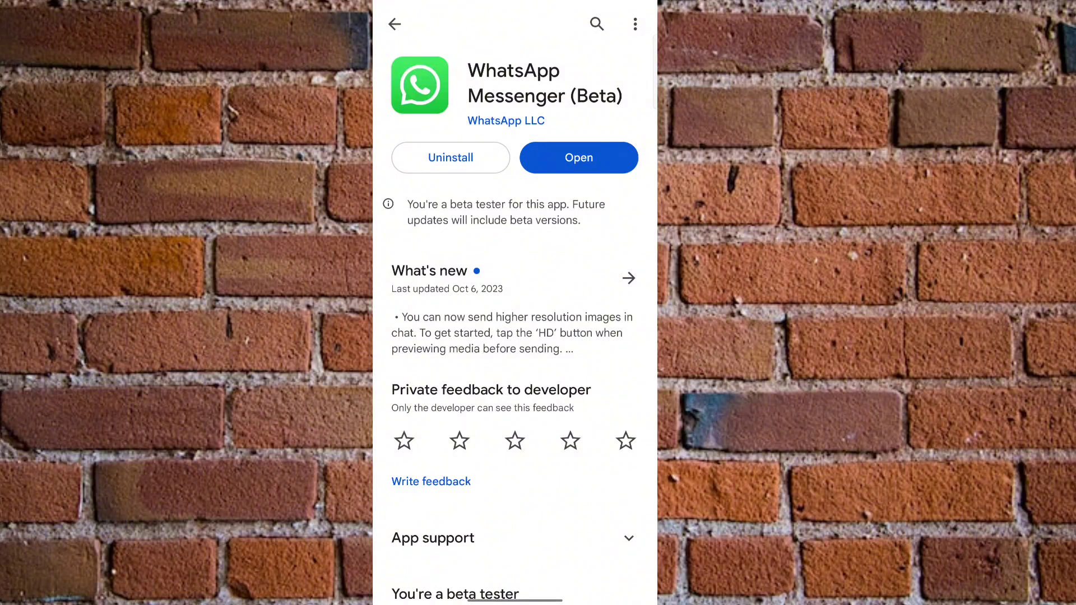
{"action": "left_click", "coordinate": [394, 24]}
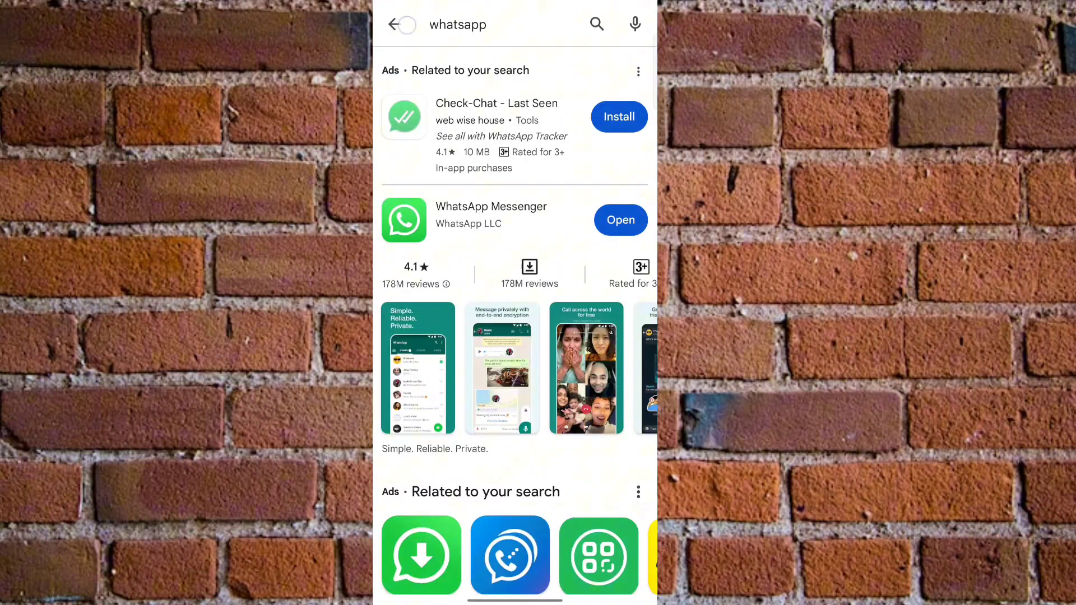
Reach Manage apps & device from the account menu, showing 28 updates pending
{"action": "left_click", "coordinate": [401, 23]}
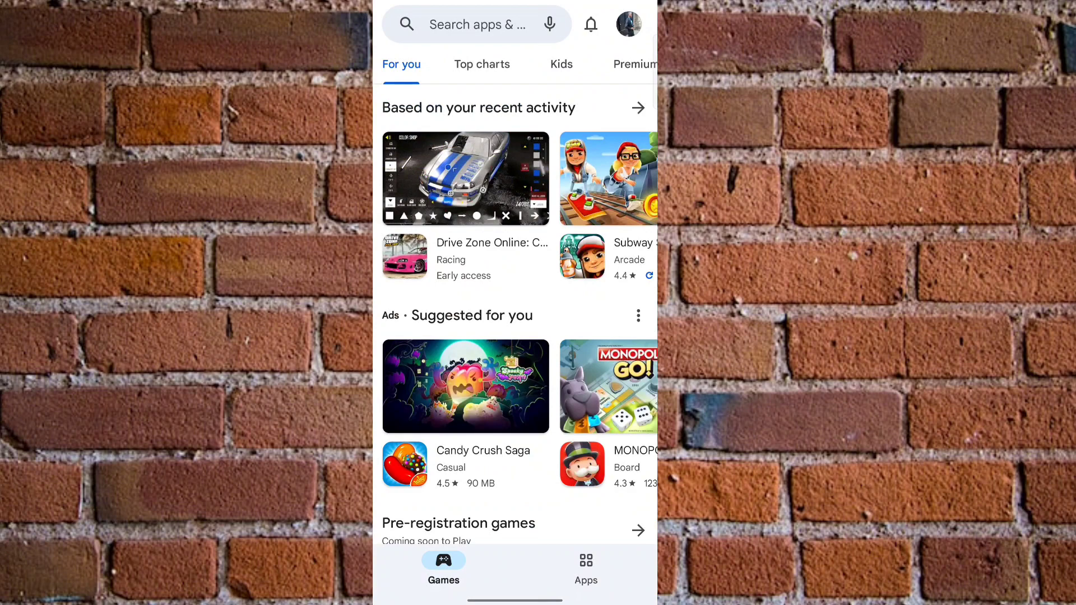
{"action": "left_click", "coordinate": [627, 24]}
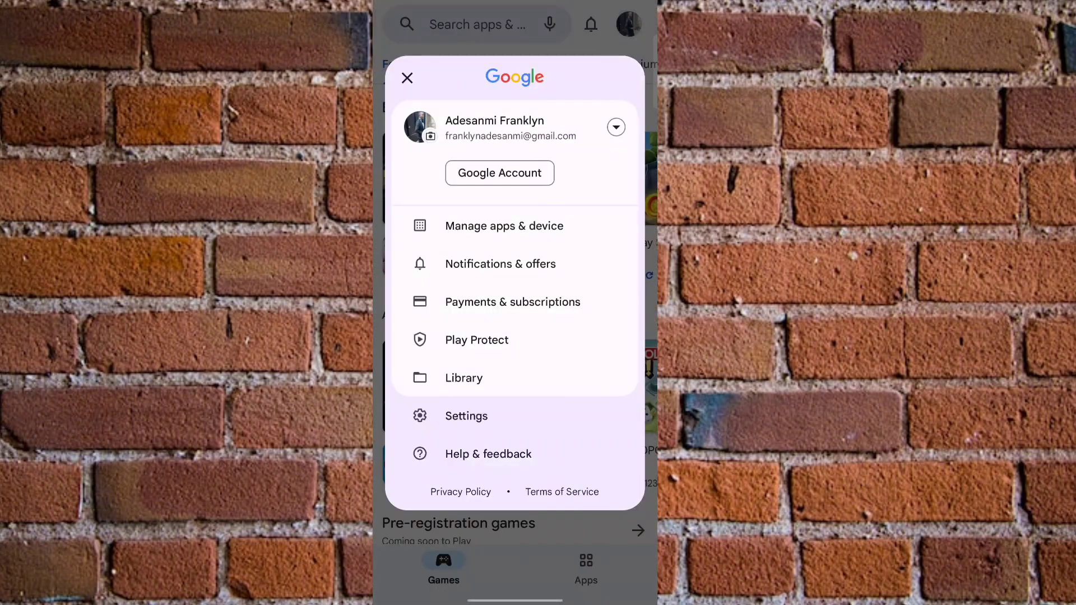
{"action": "left_click", "coordinate": [503, 226]}
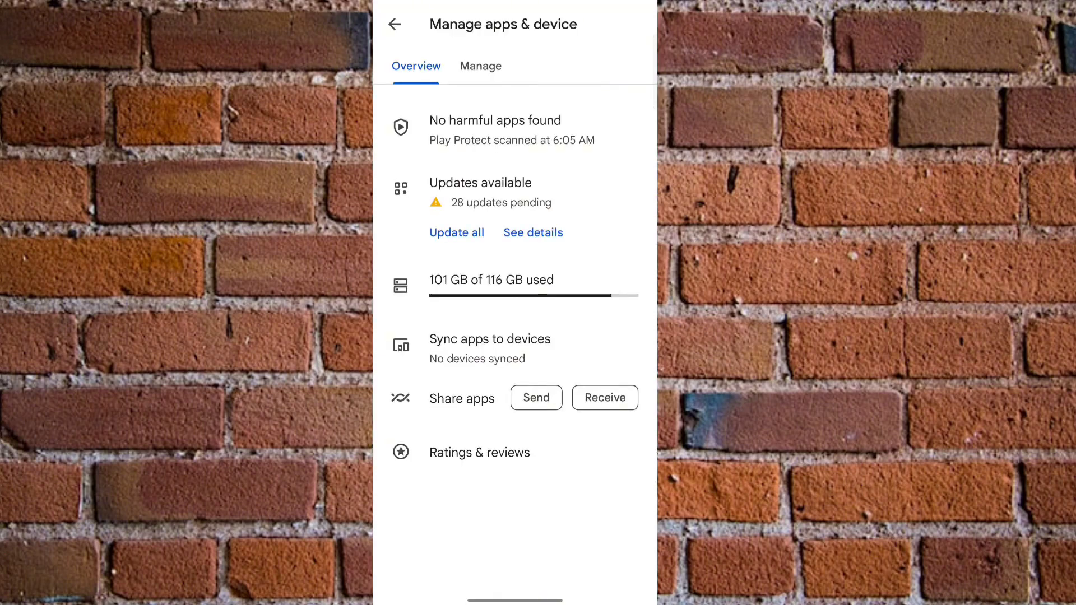
Review the pending downloads list and queue all 28 apps, including WhatsApp, with Update all
{"action": "left_click", "coordinate": [532, 232]}
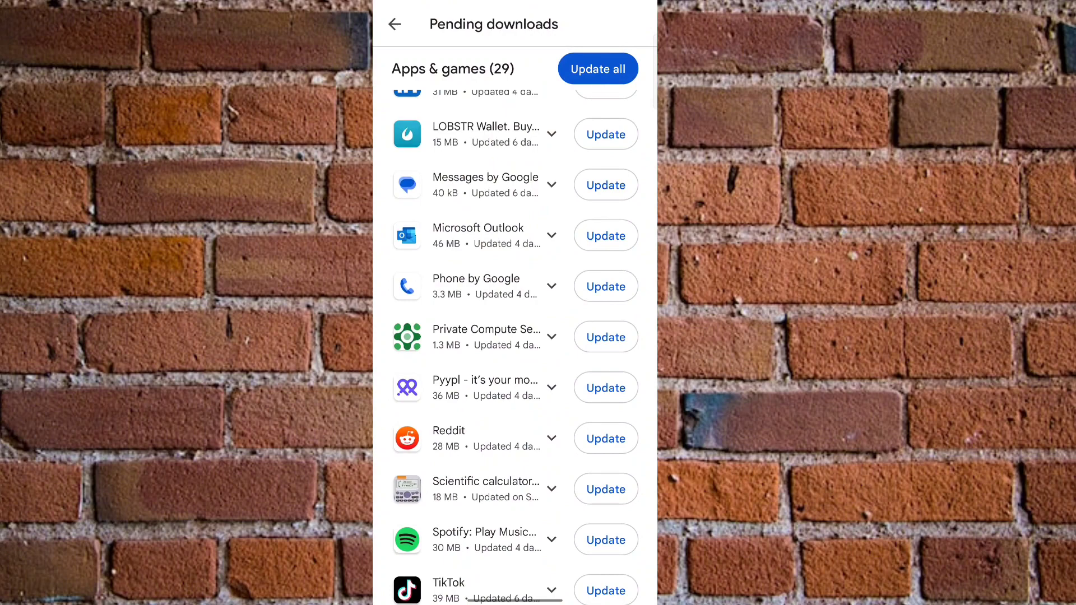
{"action": "scroll", "scroll_direction": "up", "scroll_amount": 3}
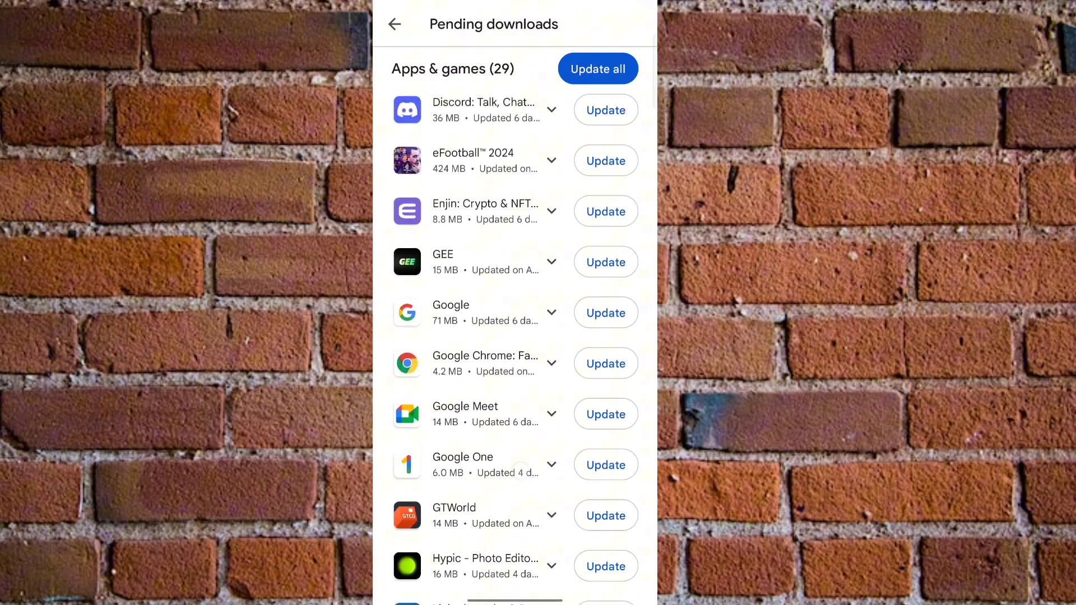
{"action": "scroll", "scroll_direction": "down", "scroll_amount": 3}
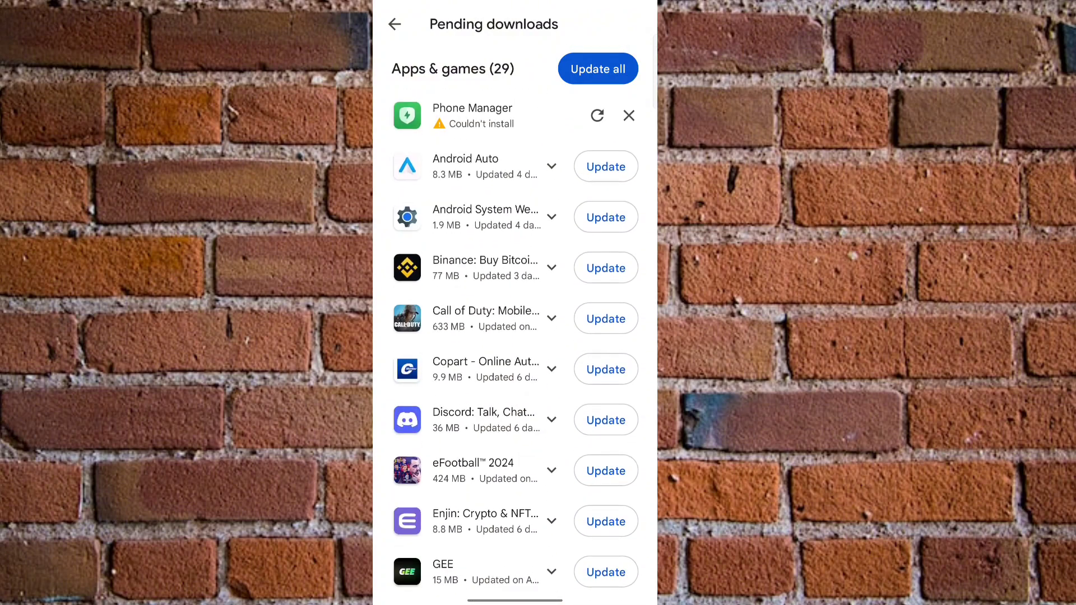
{"action": "left_click", "coordinate": [598, 68]}
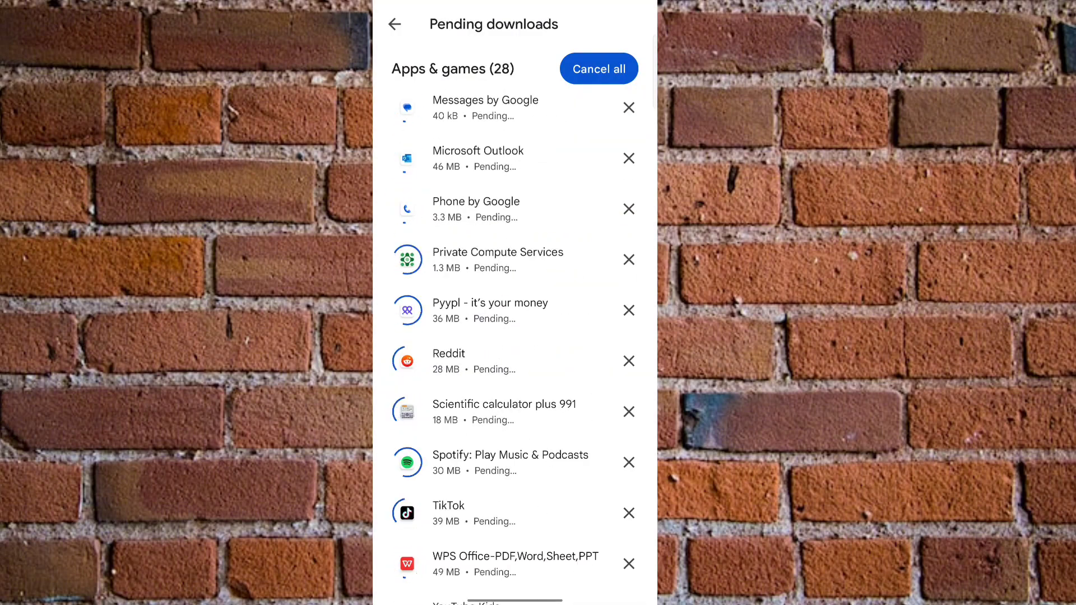
{"action": "scroll", "scroll_direction": "up", "scroll_amount": 3}
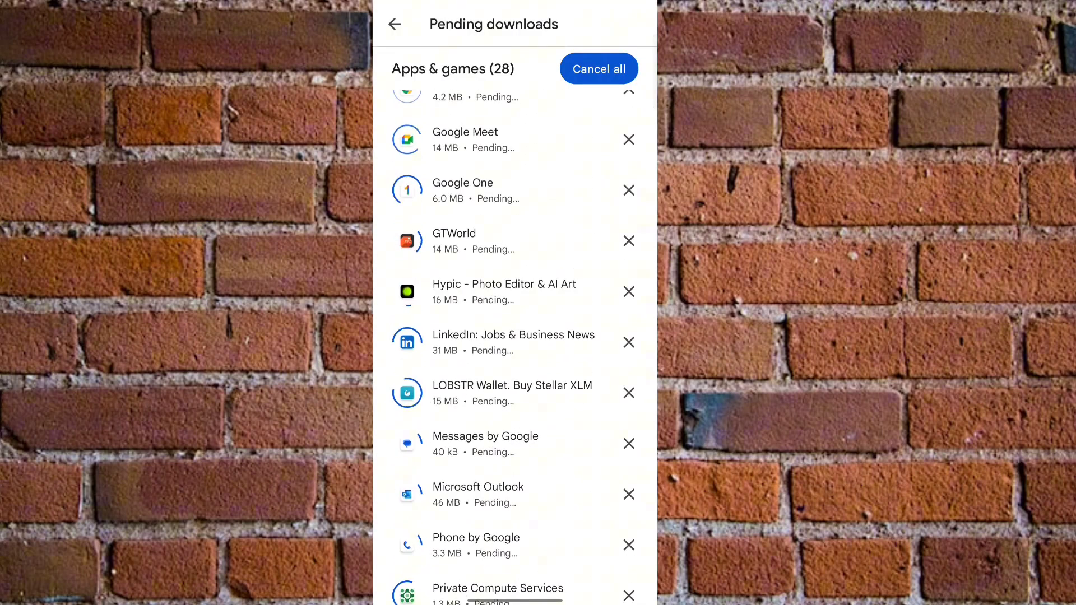
{"action": "scroll", "scroll_direction": "up", "scroll_amount": 3}
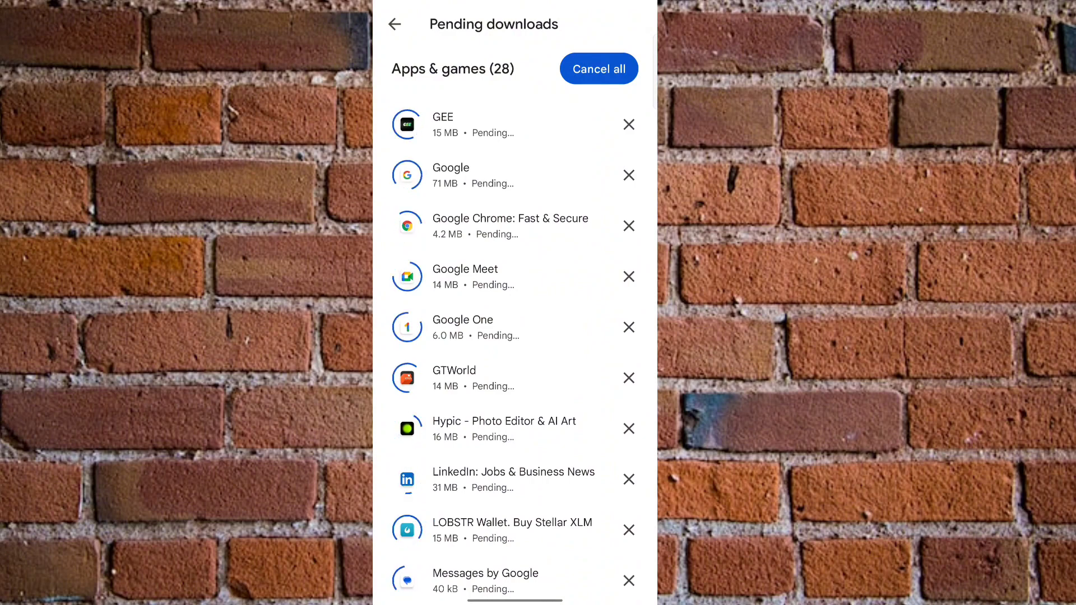